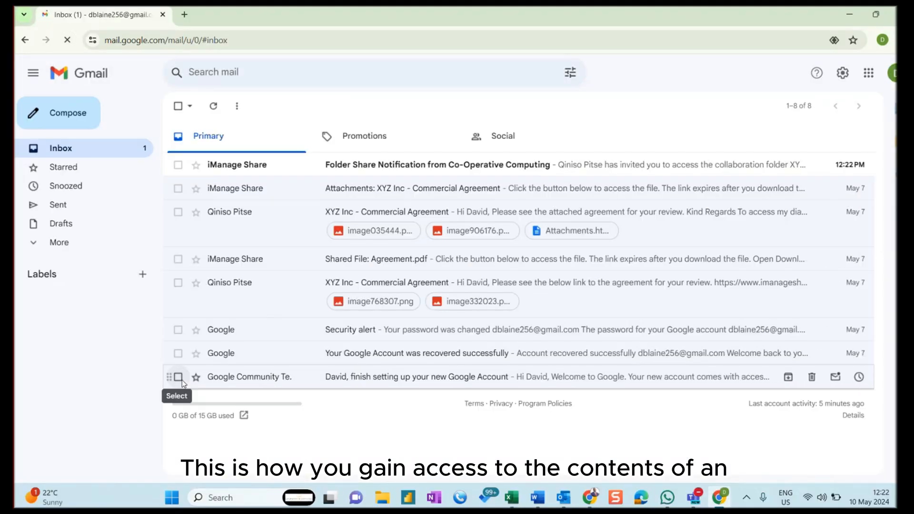
{"action": "mouse_move", "coordinate": [209, 173]}
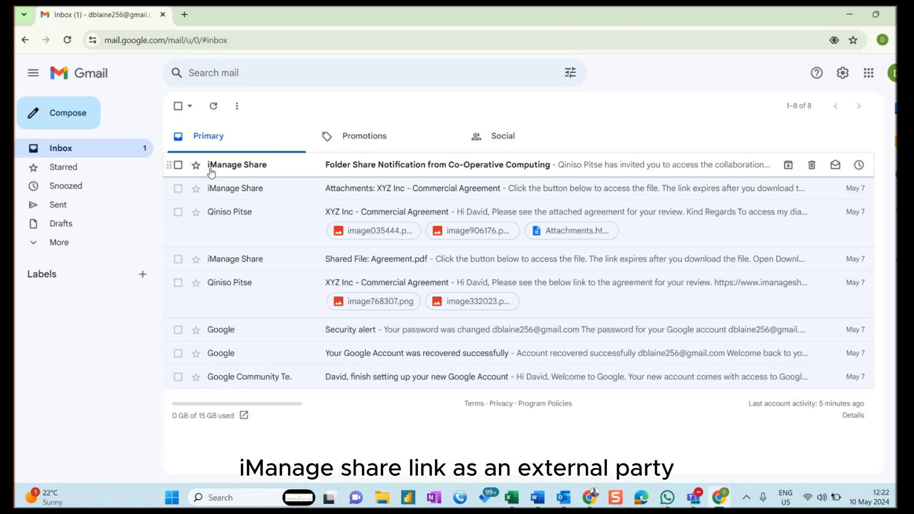
Accept the Folder Share Notification invitation from iManage Share to start account activation.
{"action": "left_click", "coordinate": [237, 164]}
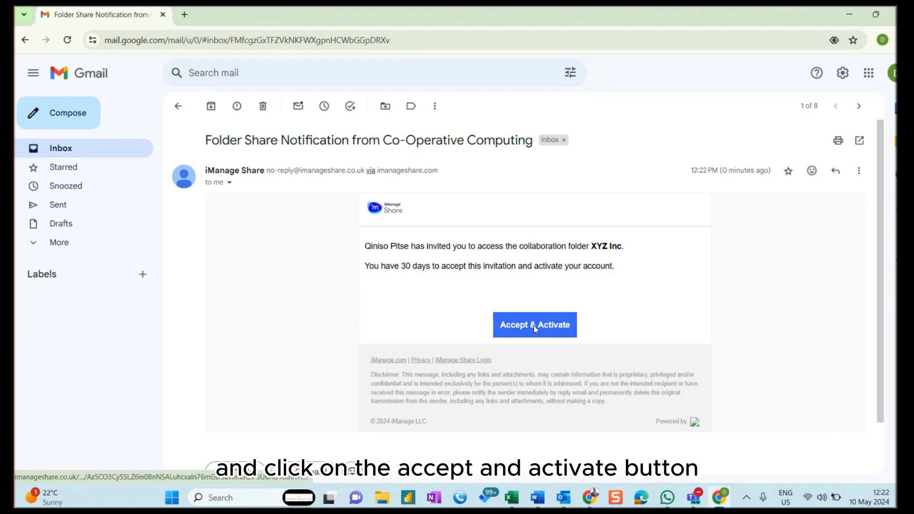
{"action": "left_click", "coordinate": [534, 325]}
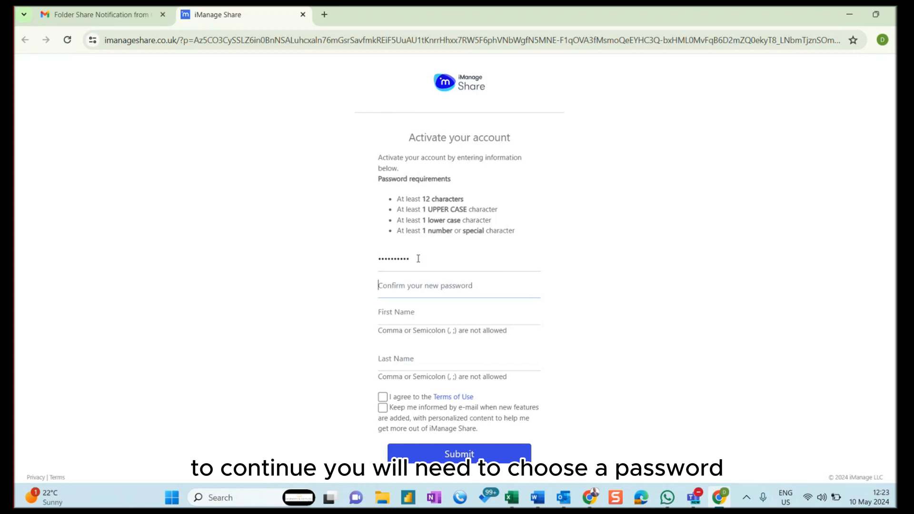
{"action": "type", "text": "••"}
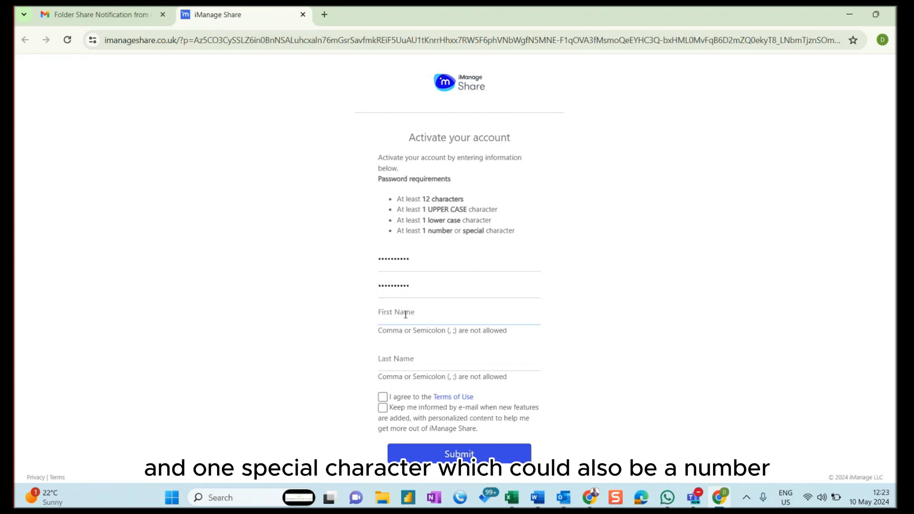
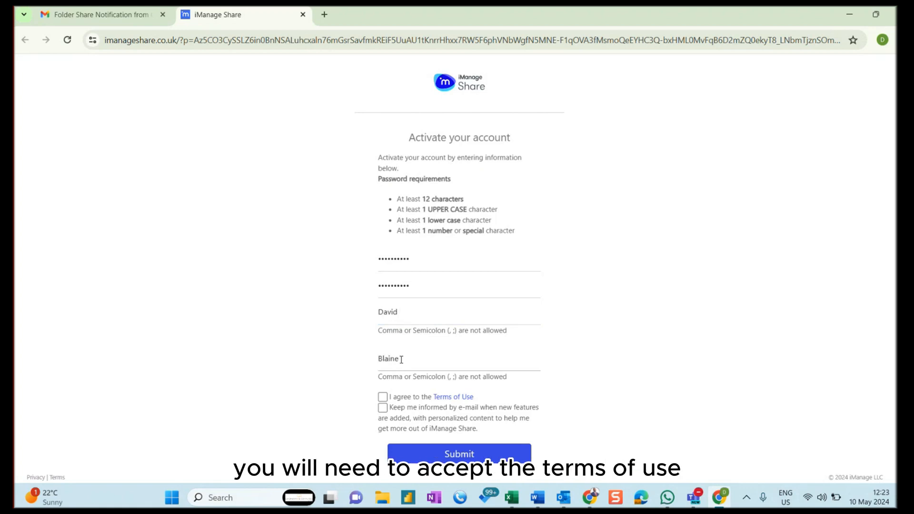
Agree to the Terms of Use, opt in to feature e-mail updates, and submit the activation.
{"action": "left_click", "coordinate": [383, 396]}
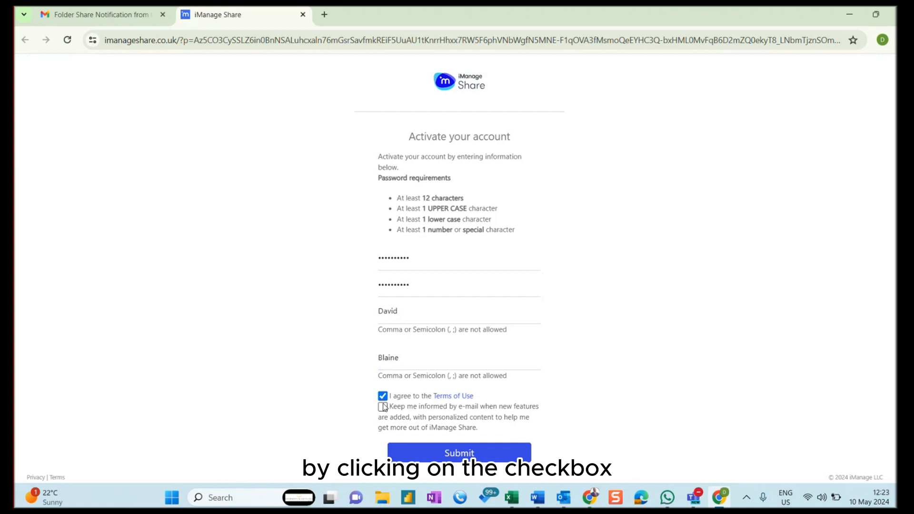
{"action": "left_click", "coordinate": [380, 407]}
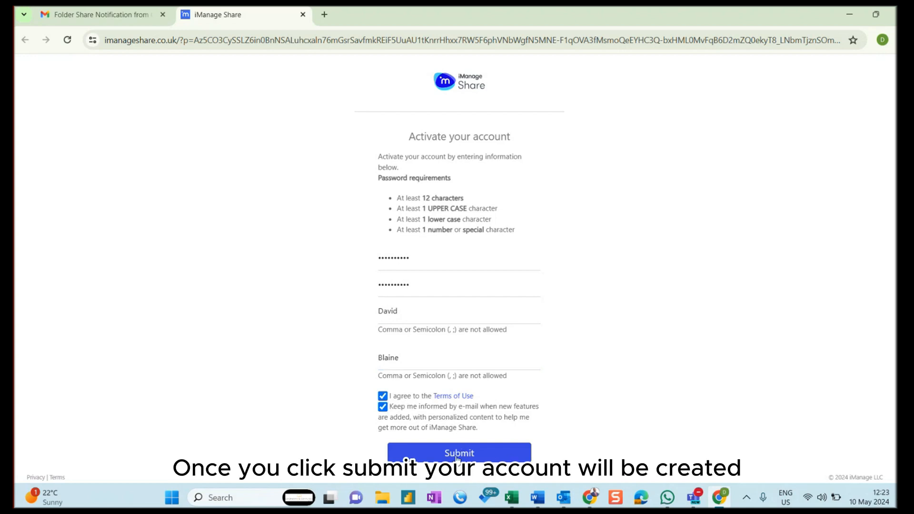
{"action": "left_click", "coordinate": [458, 453]}
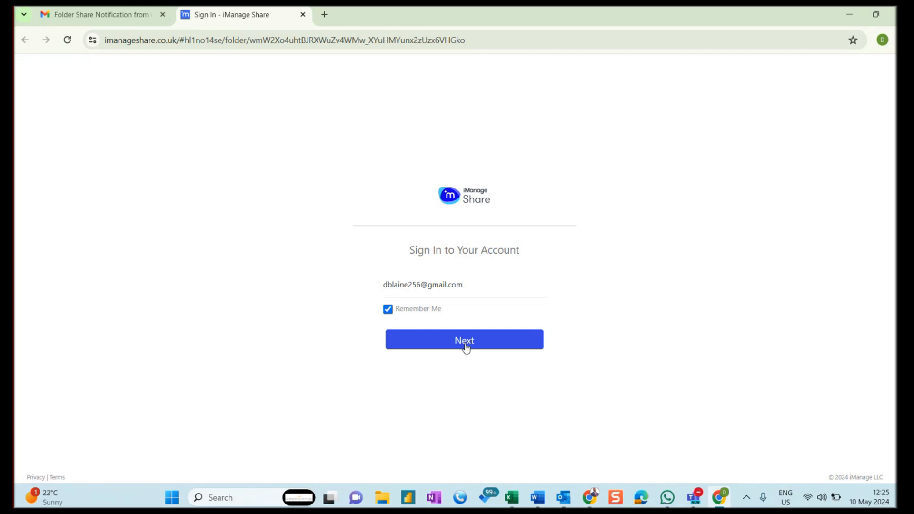
Sign in to the newly activated account with its email address and password.
{"action": "left_click", "coordinate": [464, 340]}
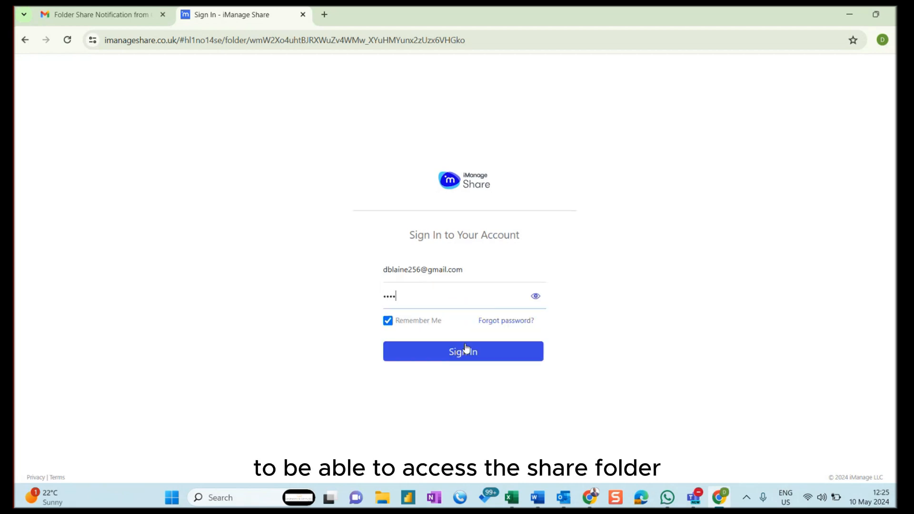
{"action": "left_click", "coordinate": [462, 351]}
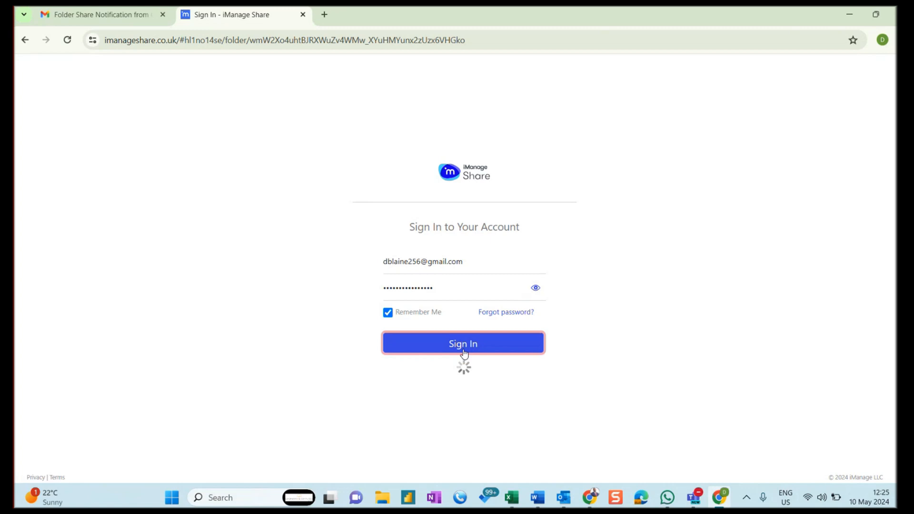
{"action": "left_click", "coordinate": [463, 344]}
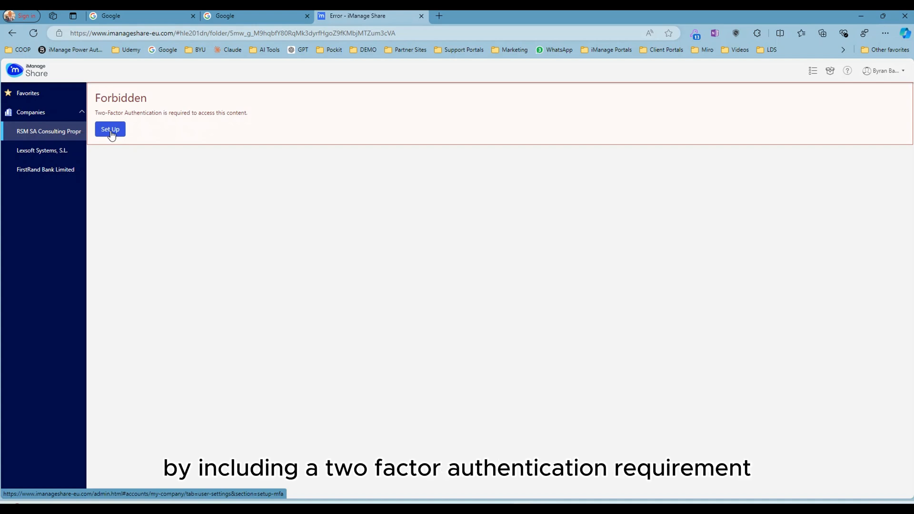
Start two-factor authentication setup from the Forbidden page.
{"action": "left_click", "coordinate": [109, 128]}
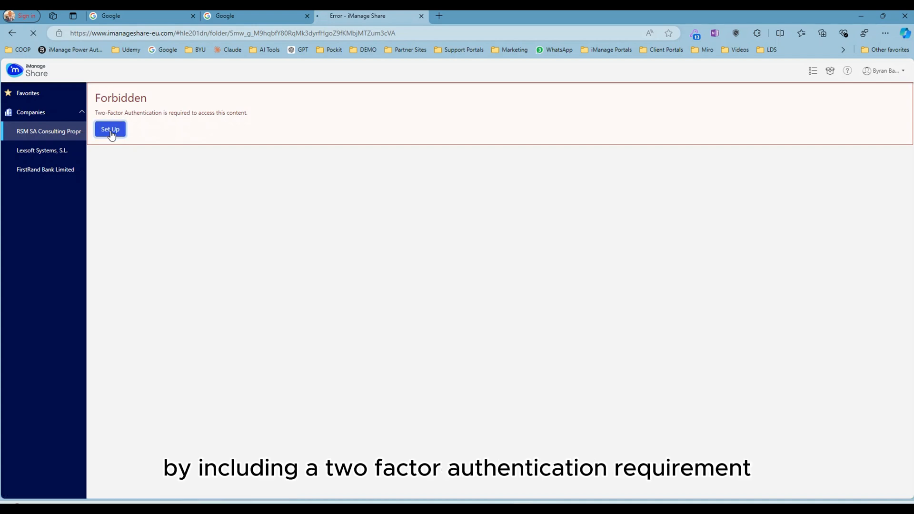
{"action": "left_click", "coordinate": [110, 128]}
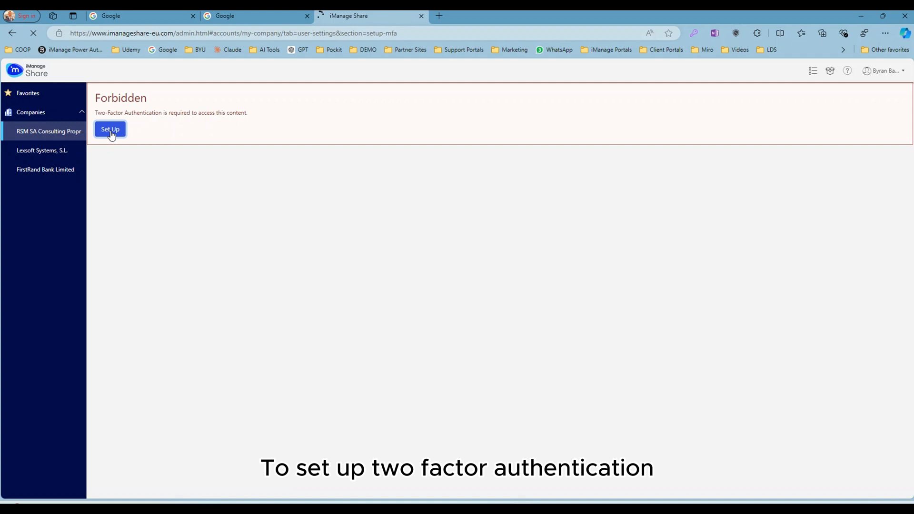
{"action": "left_click", "coordinate": [109, 128]}
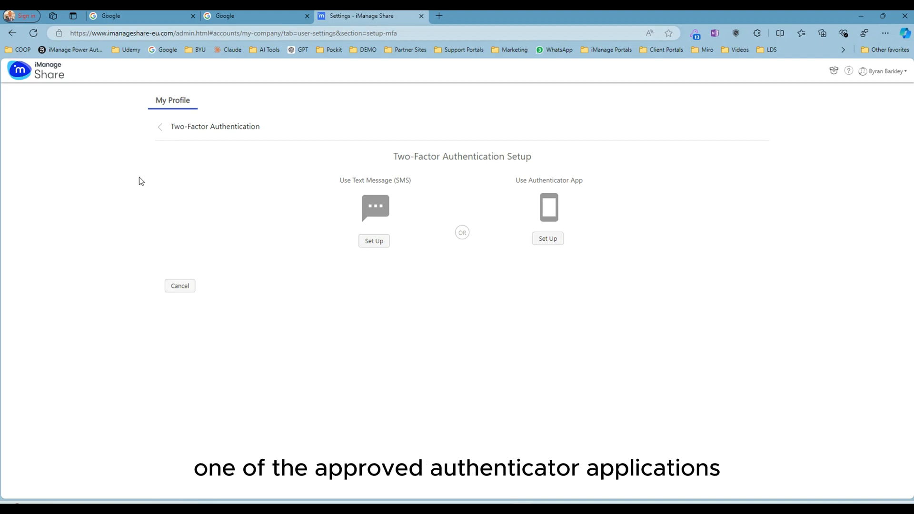
Choose the Use Authenticator App method for two-factor authentication.
{"action": "left_click", "coordinate": [546, 238]}
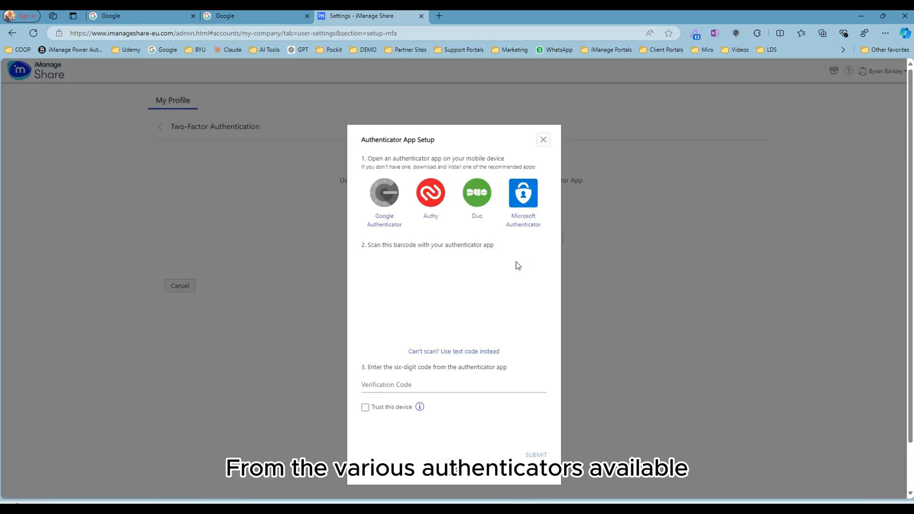
{"action": "left_click", "coordinate": [523, 192]}
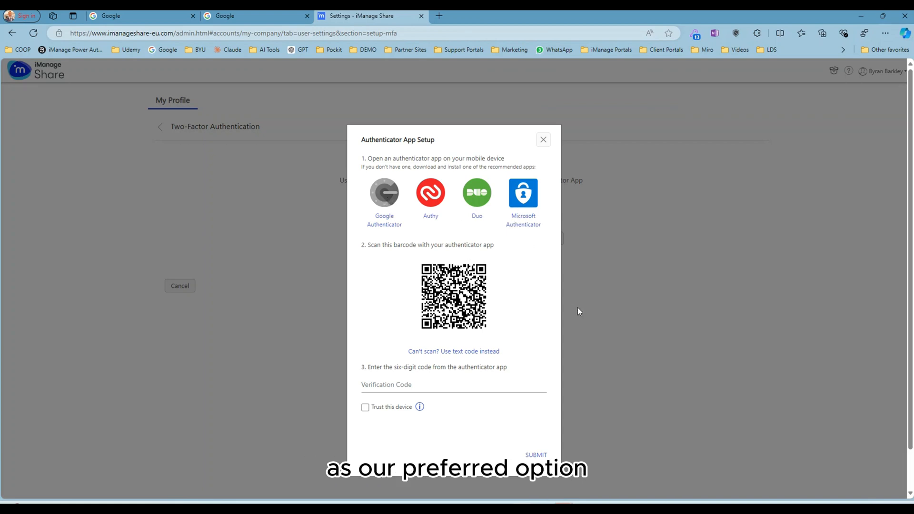
{"action": "left_click", "coordinate": [523, 192]}
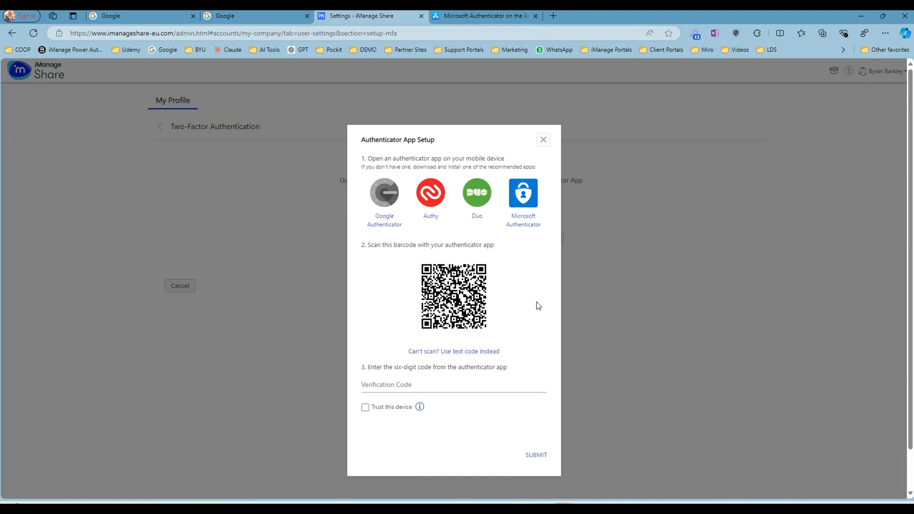
{"action": "left_click", "coordinate": [449, 383]}
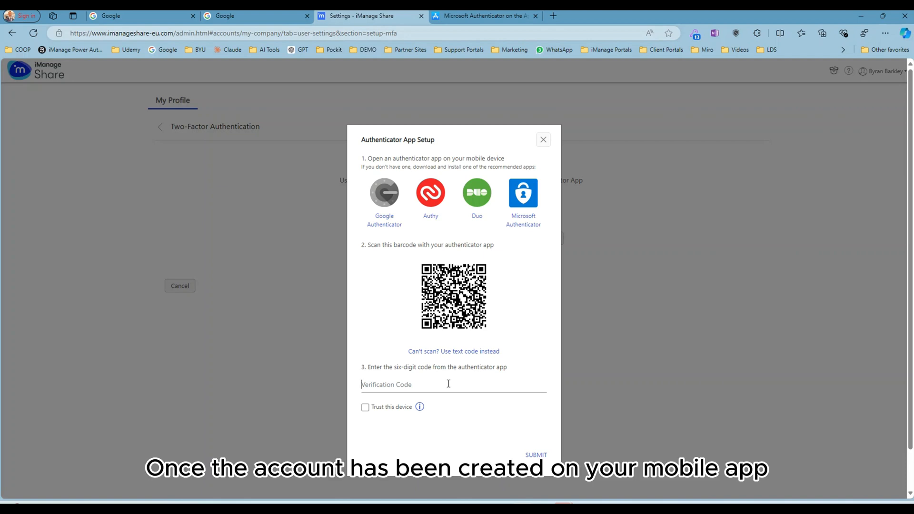
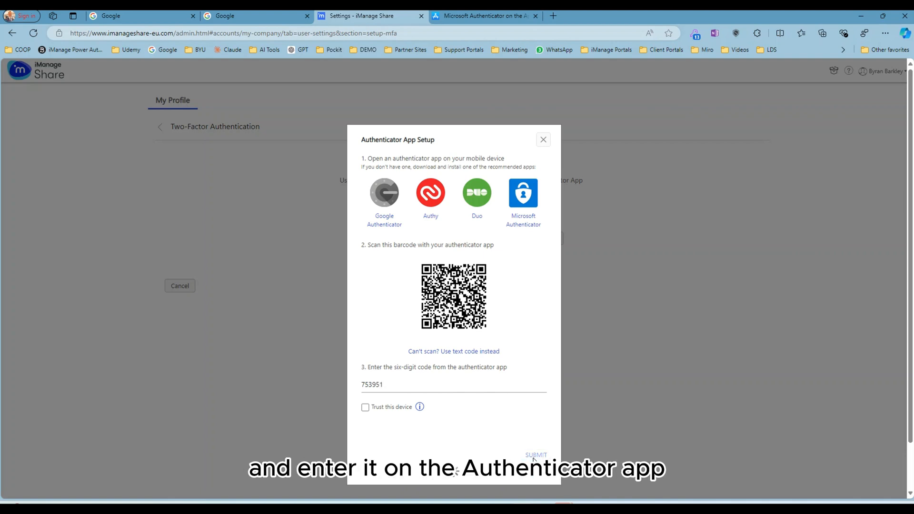
{"action": "left_click", "coordinate": [535, 455]}
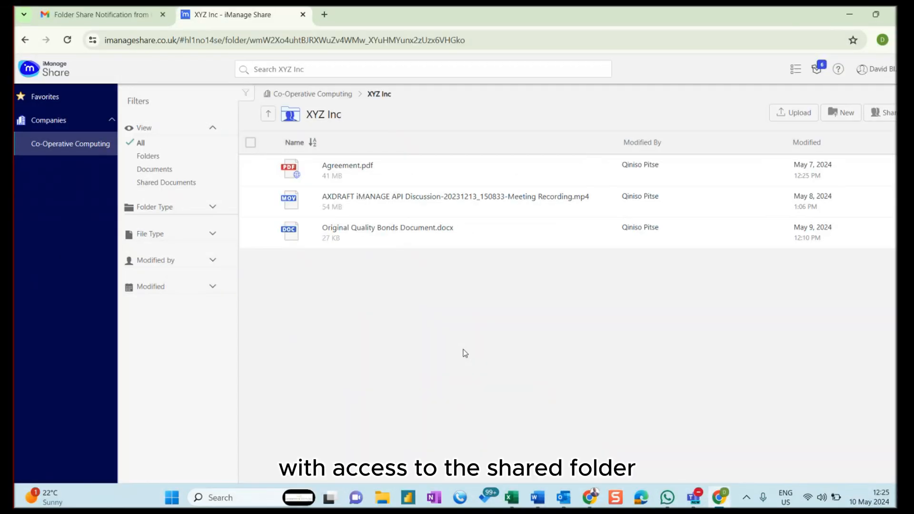
{"action": "mouse_move", "coordinate": [815, 230]}
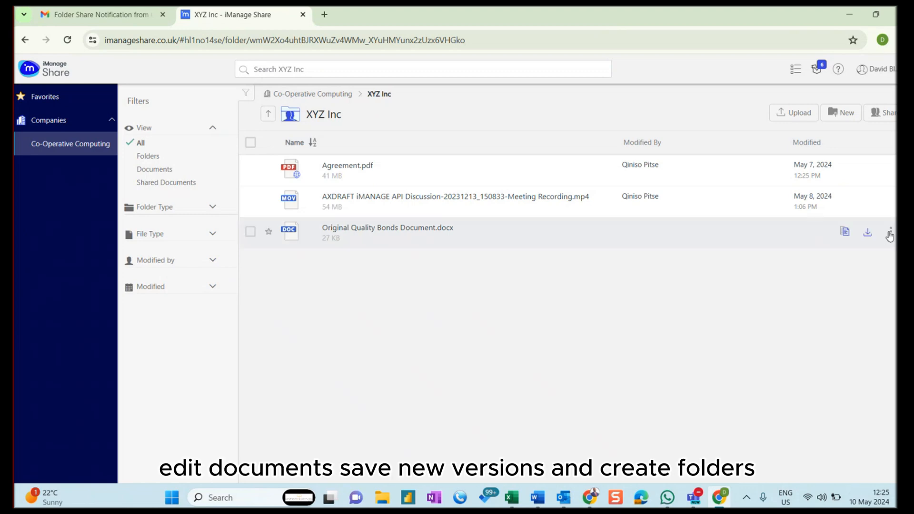
Show the actions menu for Original Quality Bonds Document.docx in the XYZ Inc folder.
{"action": "left_click", "coordinate": [906, 233]}
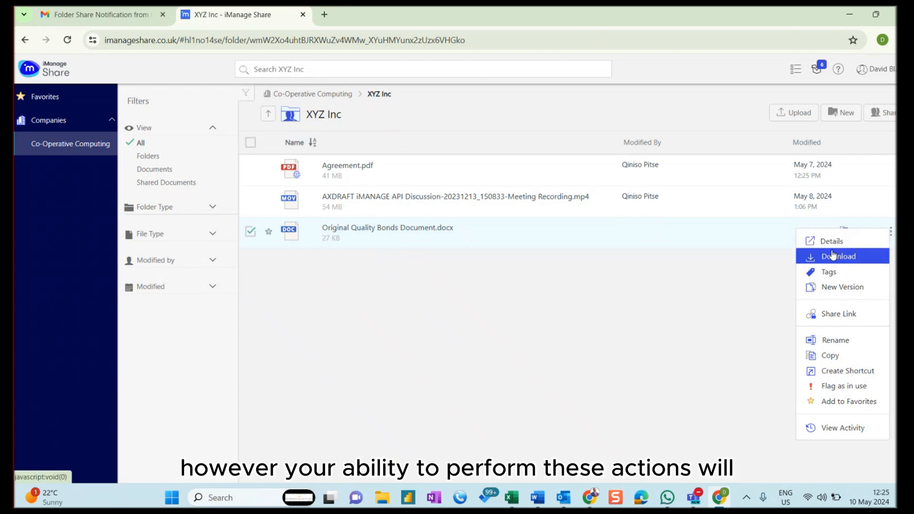
{"action": "mouse_move", "coordinate": [840, 287]}
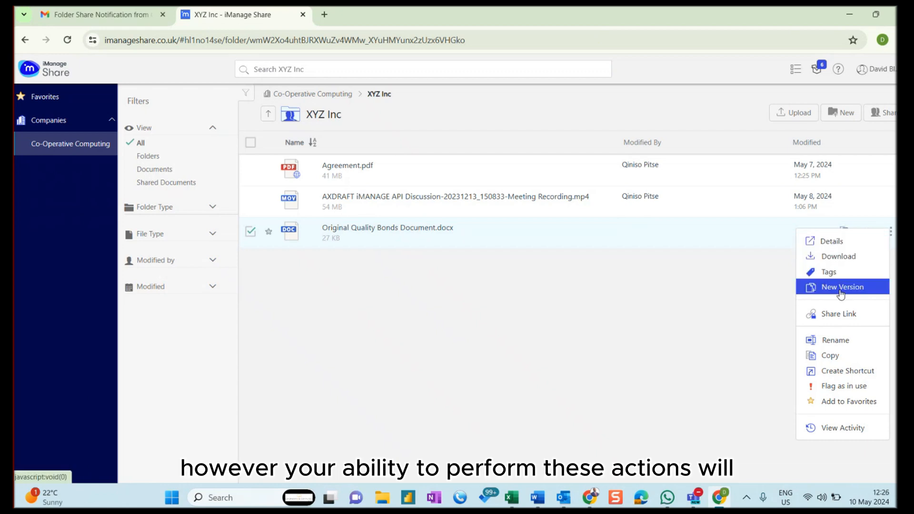